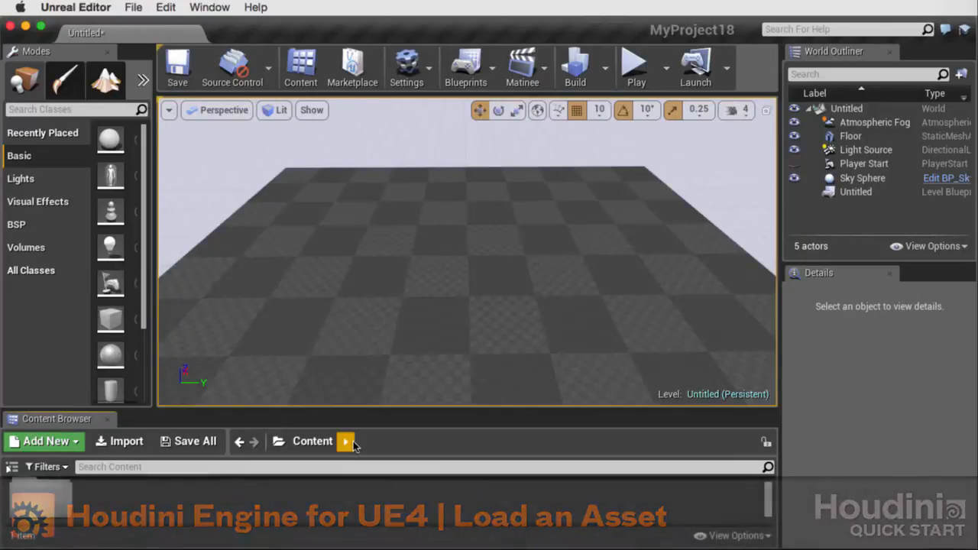
# - Import HauntedTable.hda from Desktop > digital_assets into the project content
pyautogui.click(126, 441)
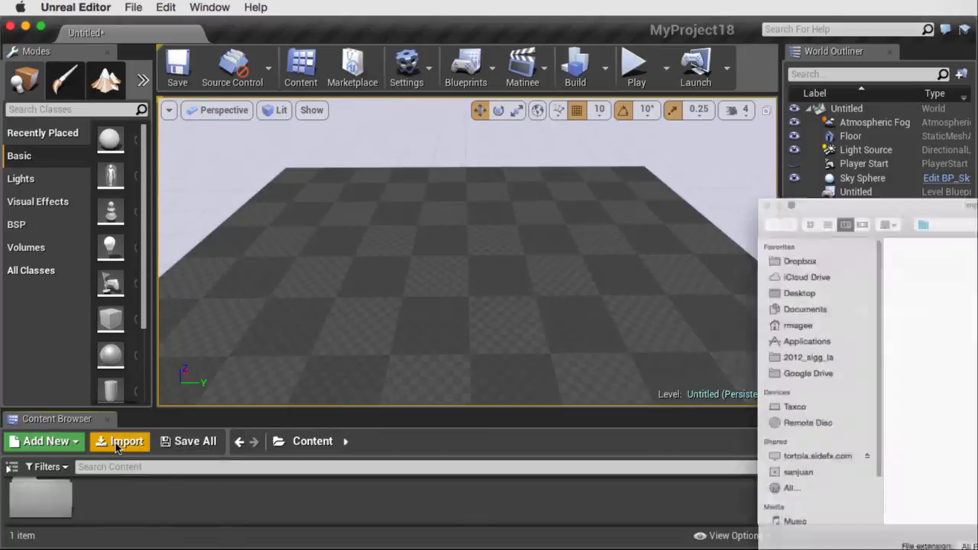
pyautogui.click(120, 441)
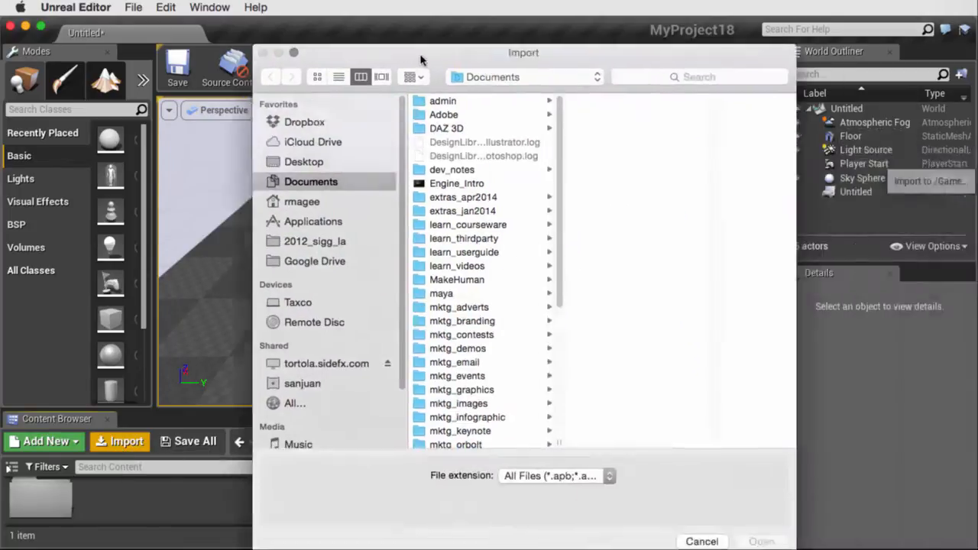
pyautogui.click(303, 161)
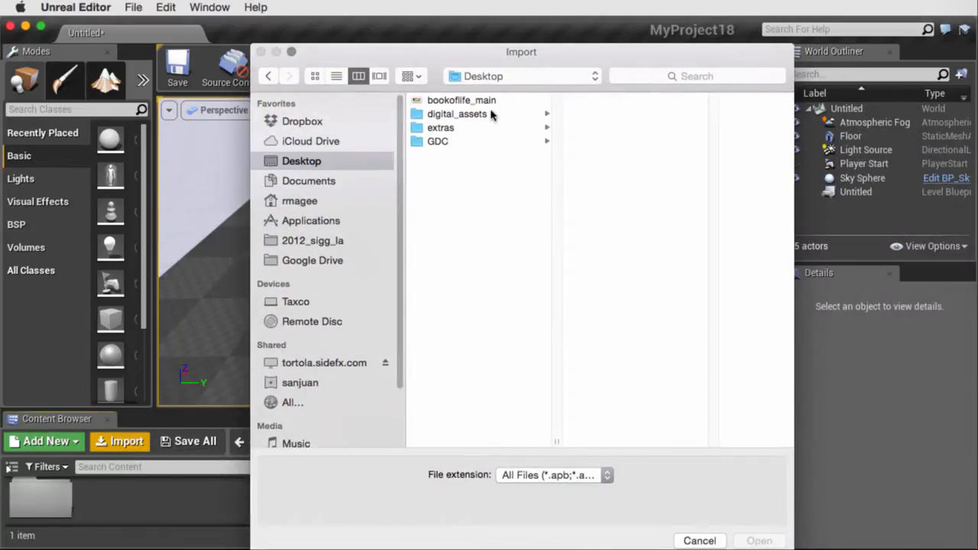
pyautogui.doubleClick(456, 113)
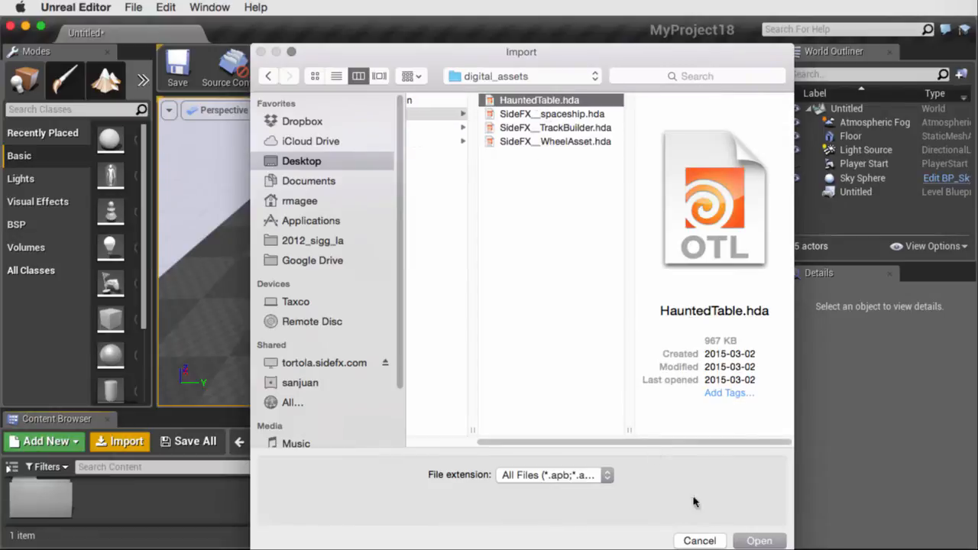
pyautogui.click(759, 540)
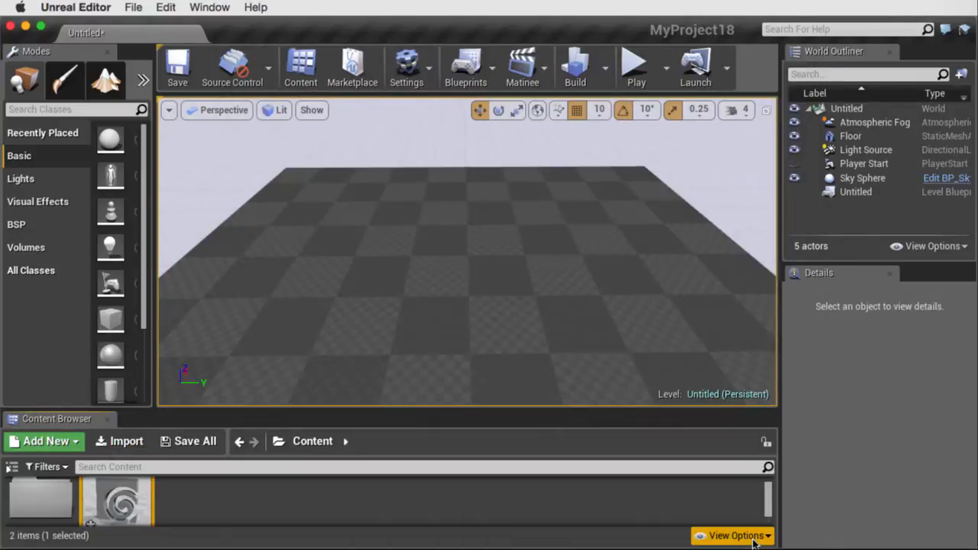
pyautogui.moveTo(382, 524)
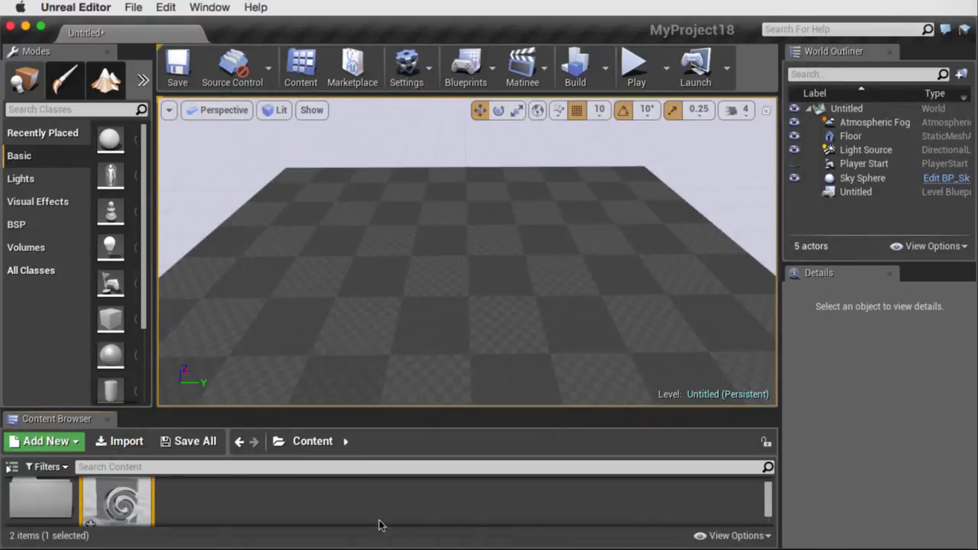
pyautogui.moveTo(122, 497)
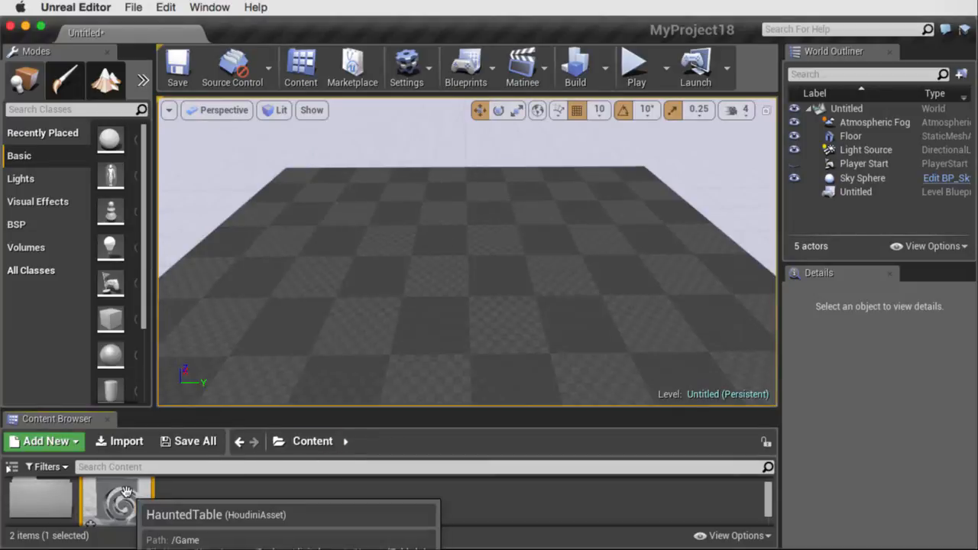
# - Place the HauntedTable asset in the viewport, giving a table ringed by ten chairs
pyautogui.moveTo(122, 497); pyautogui.dragTo(474, 260)
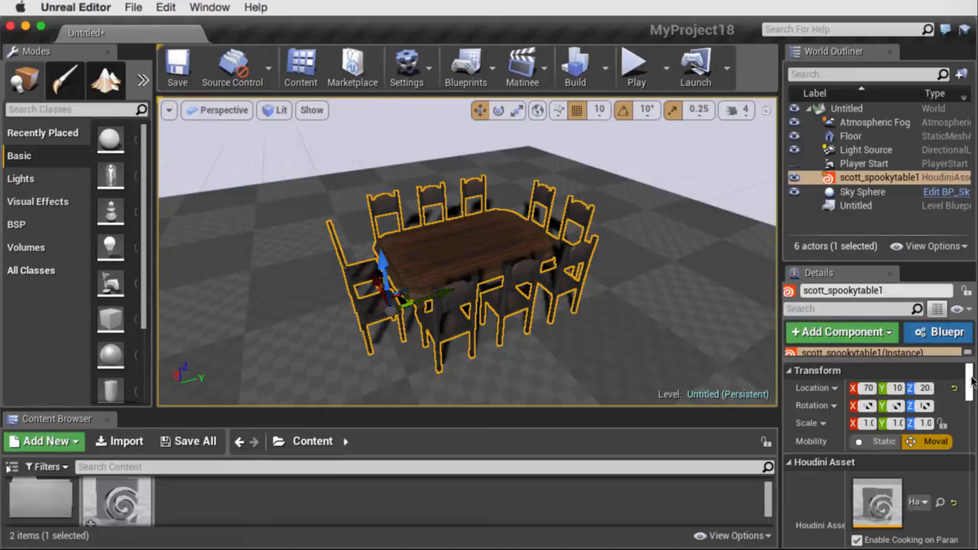
# - Scroll the Details panel down to the table's Houdini Parameters section
pyautogui.scroll(-3)
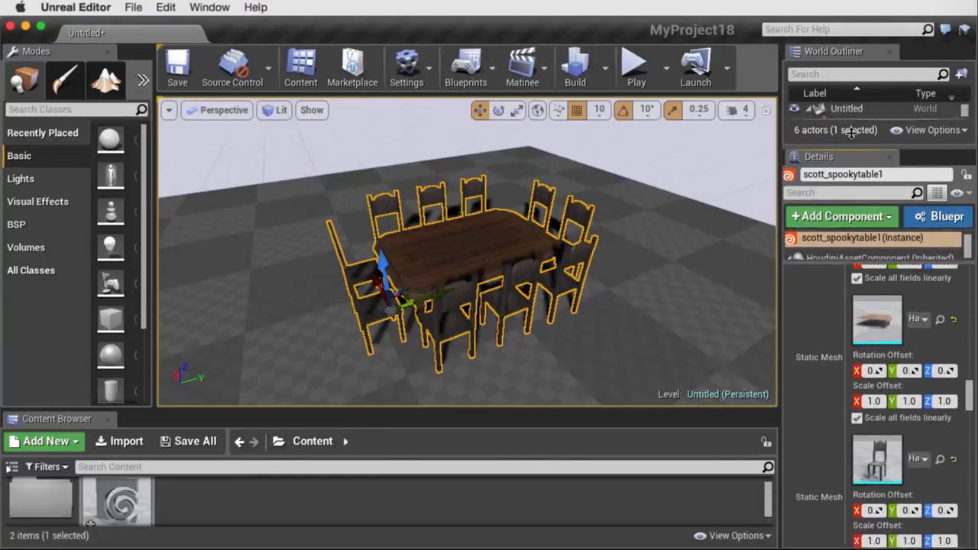
pyautogui.scroll(-3)
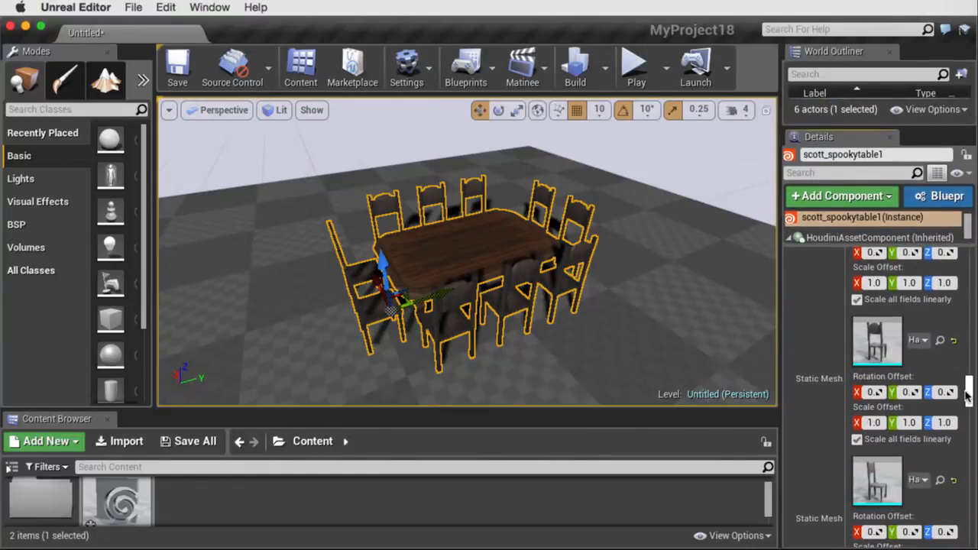
pyautogui.scroll(-3)
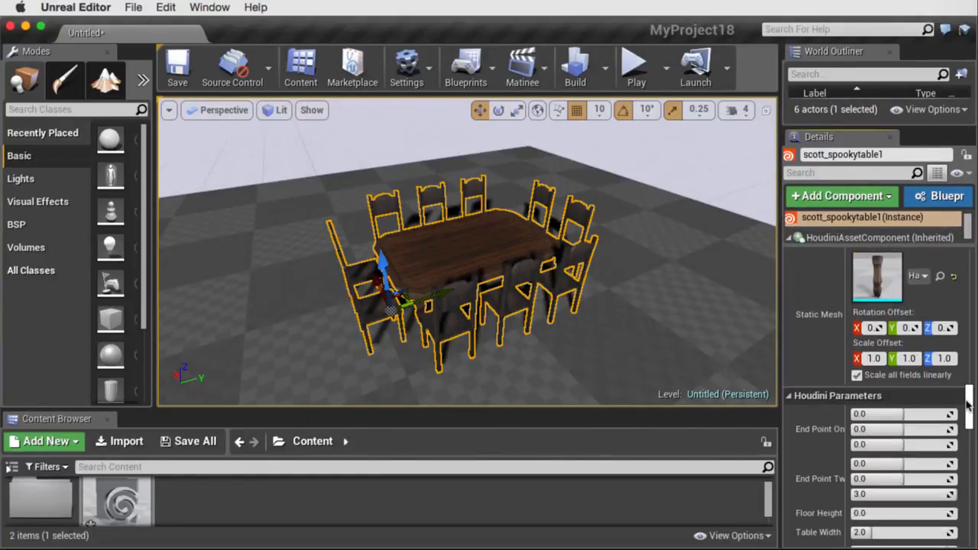
pyautogui.scroll(-3)
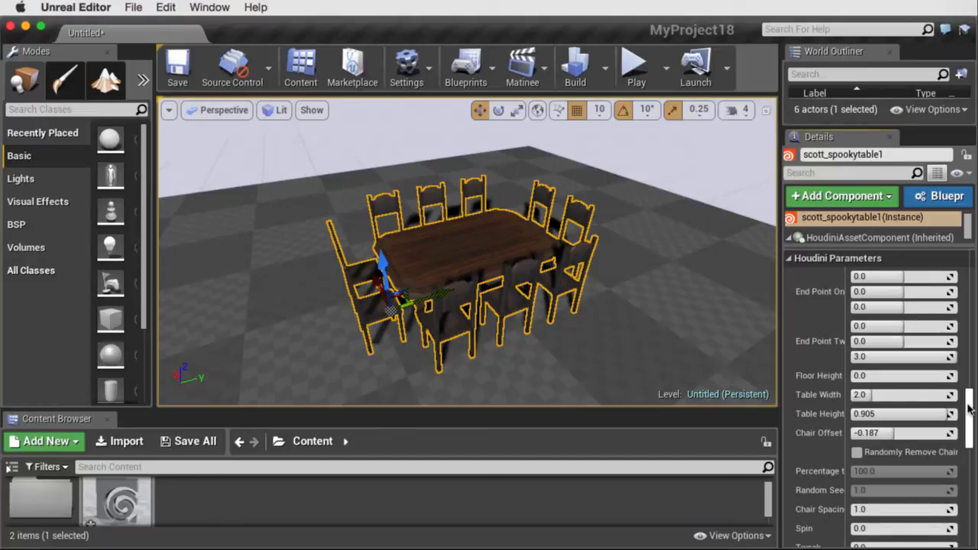
pyautogui.scroll(-3)
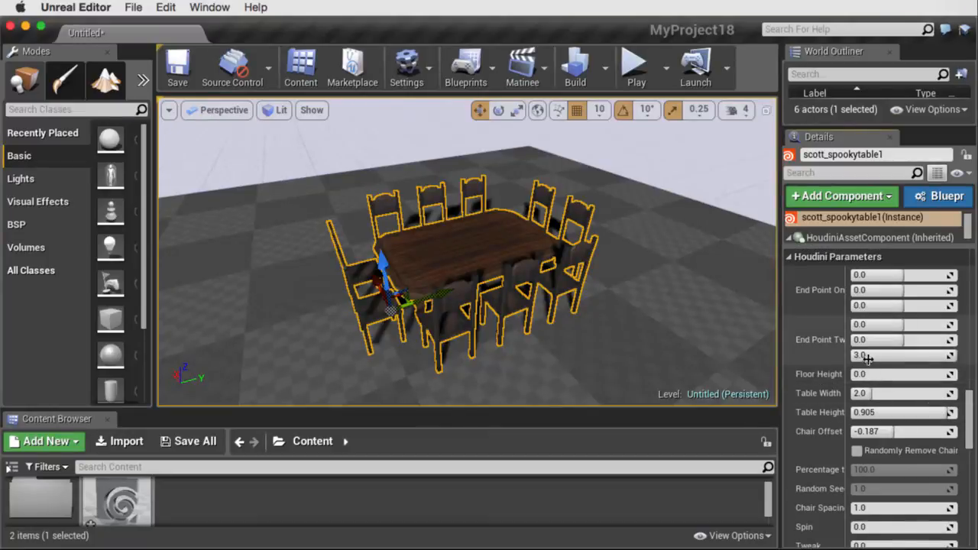
# - Set End Point Two's last value to 5.0 and Table Width to 3.0
pyautogui.click(902, 355)
pyautogui.write('5')
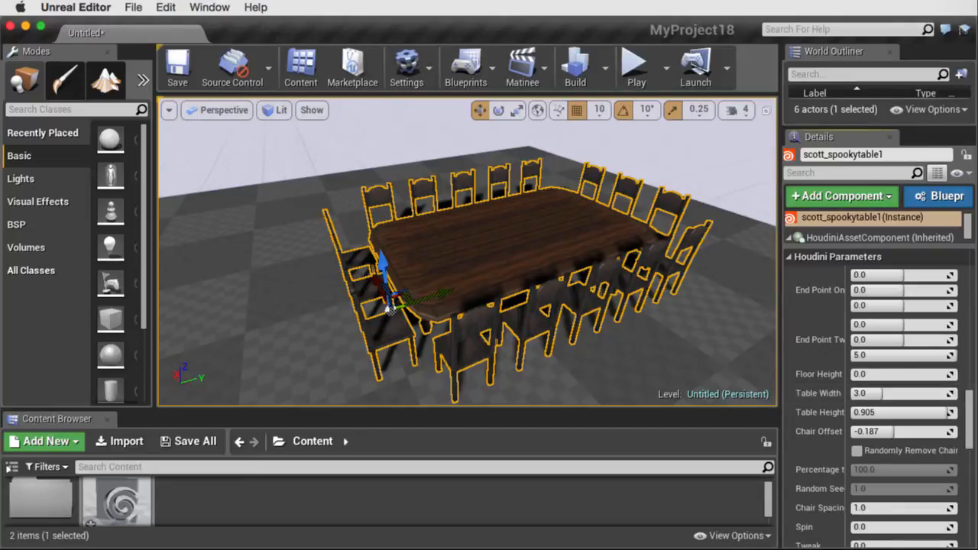
# - Remove about 76% of chairs randomly, set spin to 113, and add goblet and candle props
pyautogui.scroll(-3)
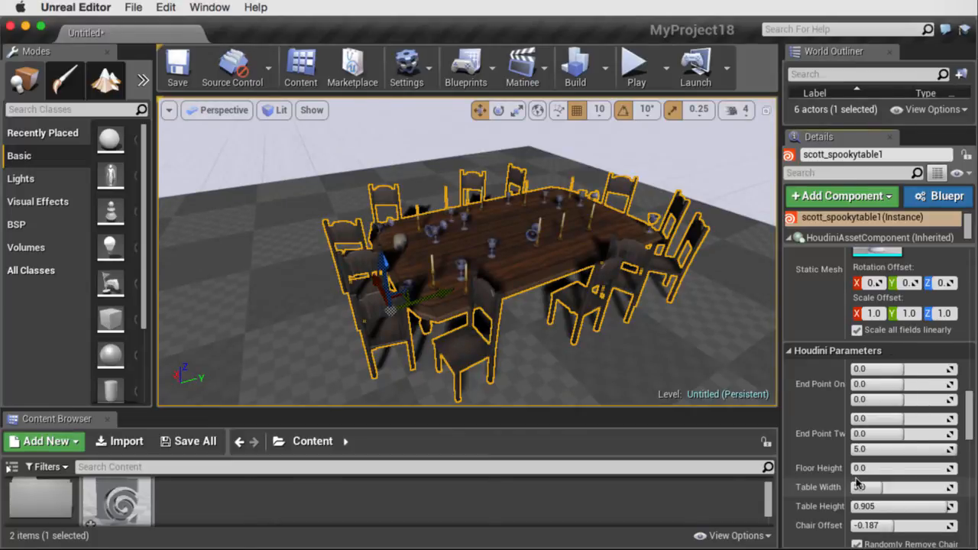
pyautogui.scroll(-3)
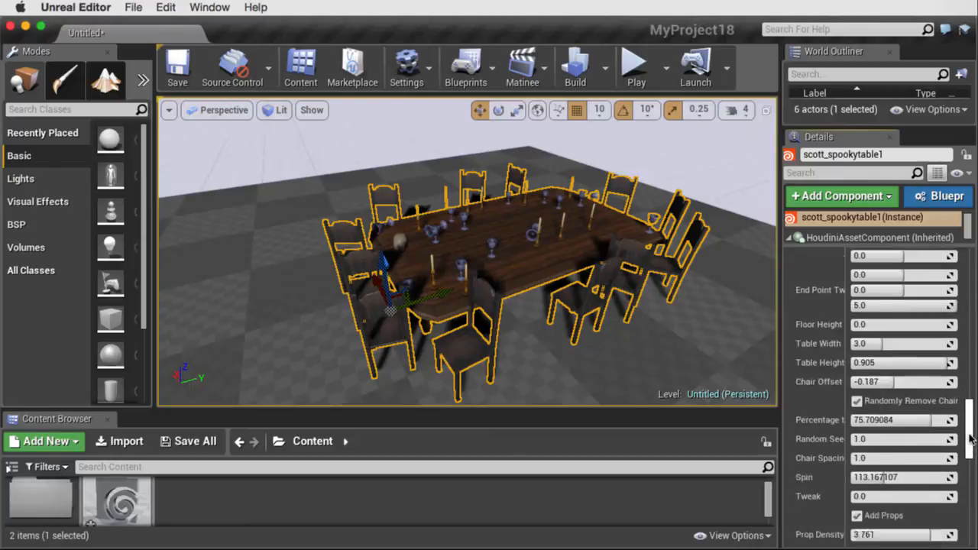
pyautogui.scroll(-3)
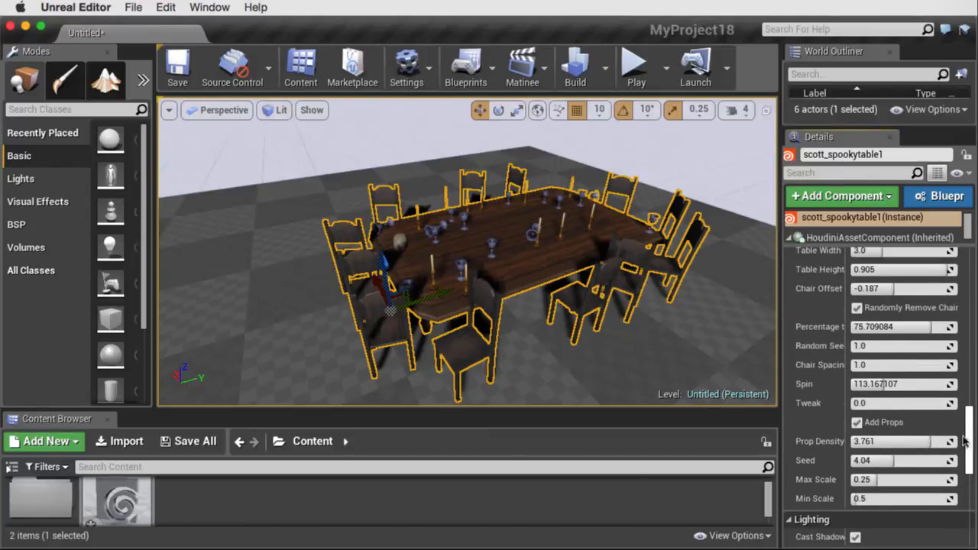